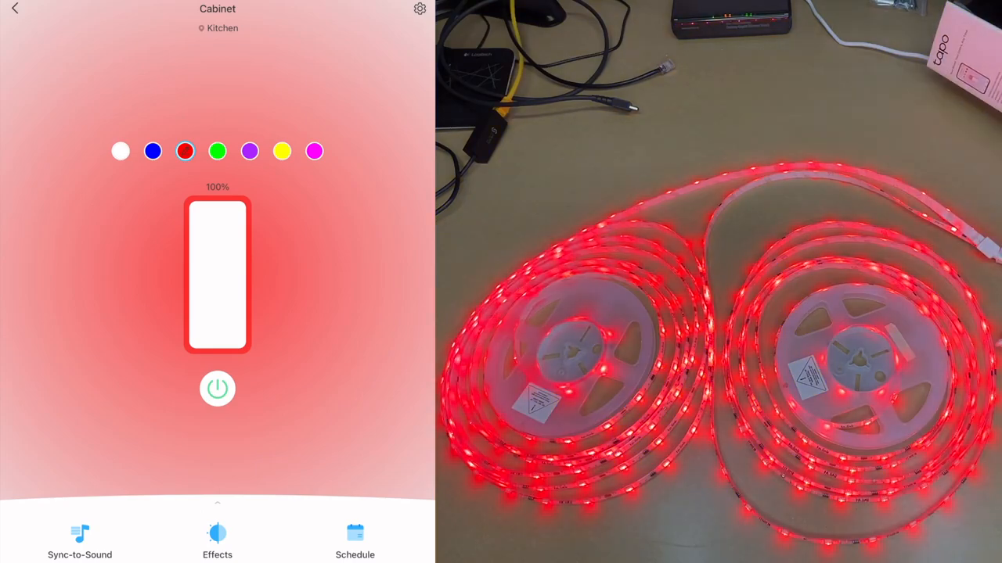
# - Set the Cabinet light strip to the red preset colour at 100% brightness
pyautogui.click(216, 388)
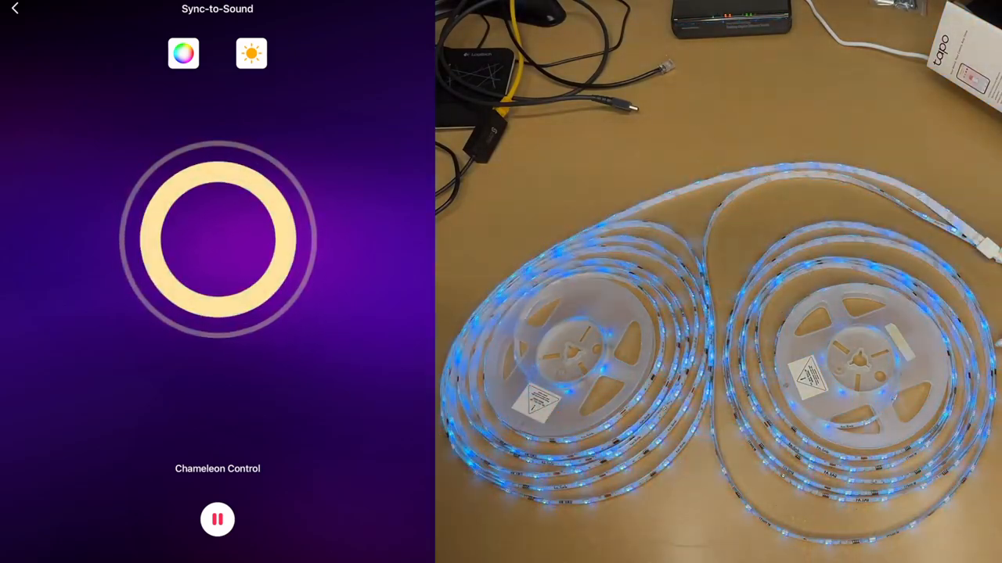
# - Switch off the Feature Color option in the Sync-to-Sound colour settings
pyautogui.click(183, 53)
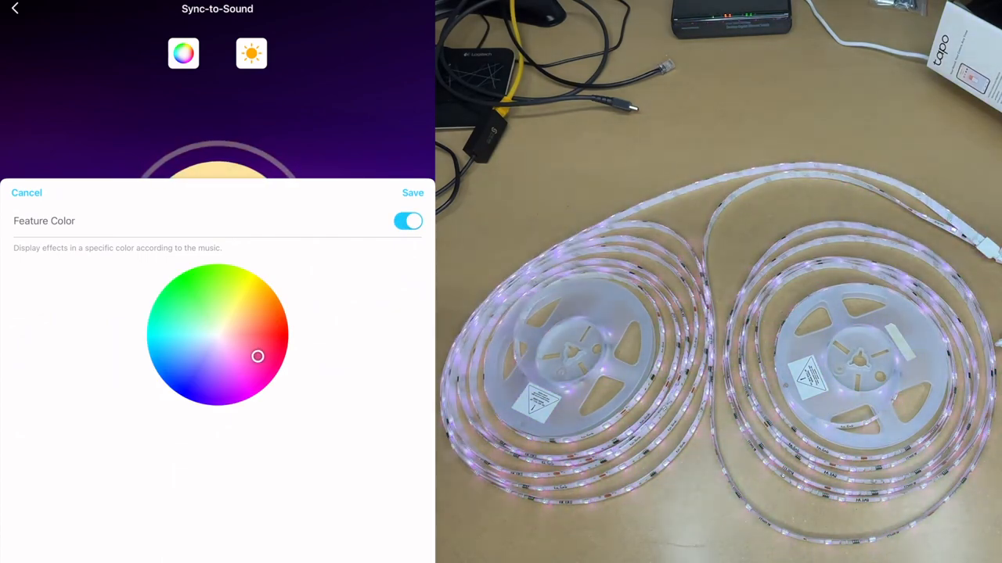
pyautogui.click(414, 193)
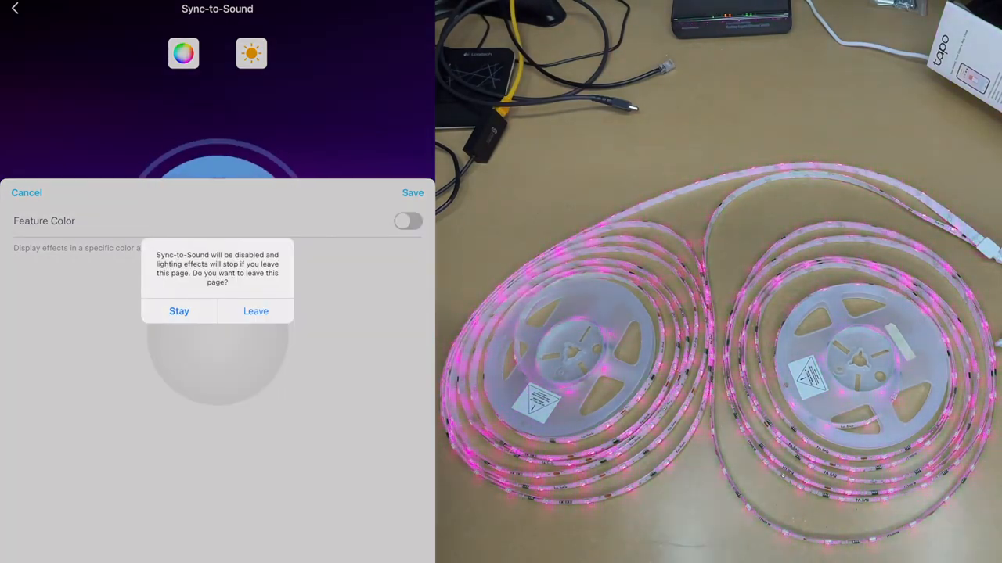
# - Leave the Sync-to-Sound page, confirming the prompt to disable sound sync
pyautogui.click(255, 310)
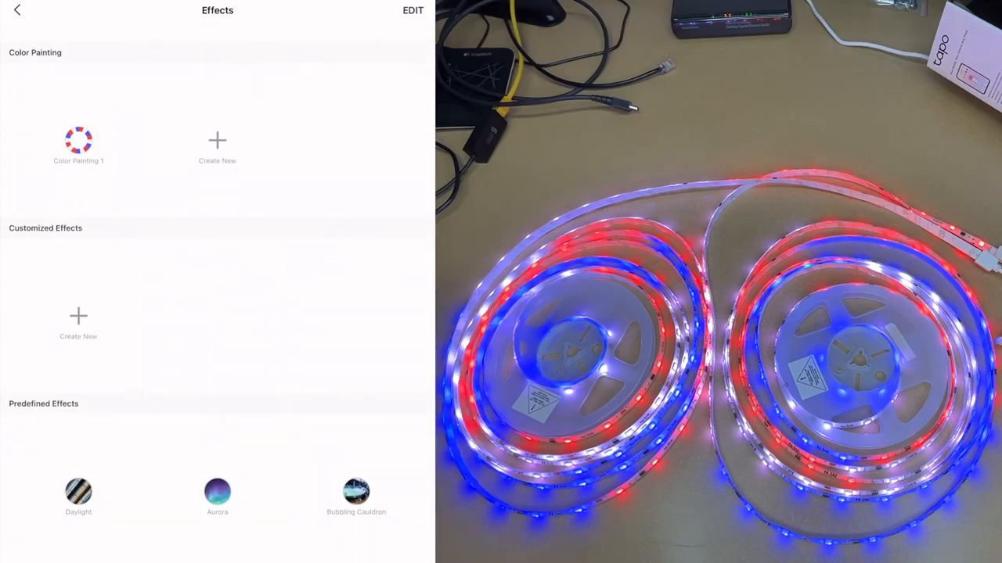
# - Create a customized Aurora effect saved as Aurora 1 and apply it to the strip
pyautogui.click(216, 491)
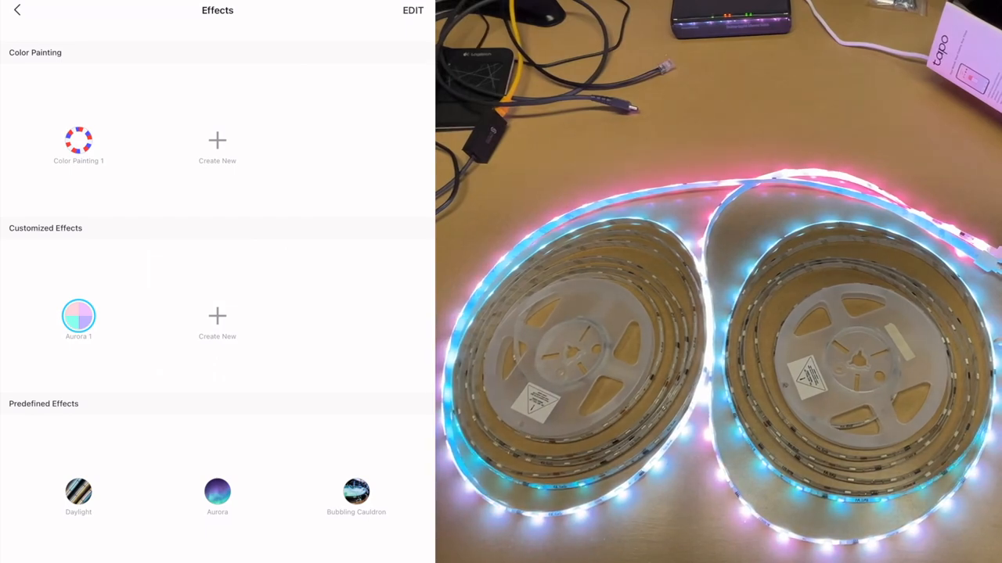
pyautogui.click(79, 316)
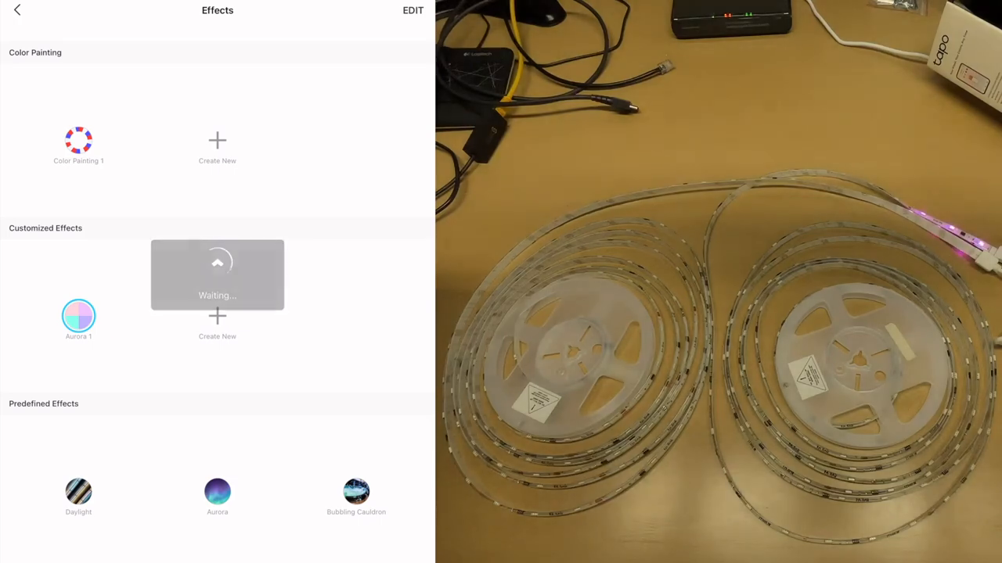
# - Create further customized effects Bubbling Cauldron 1 and Candy Cane 1 from their base animations
pyautogui.click(216, 321)
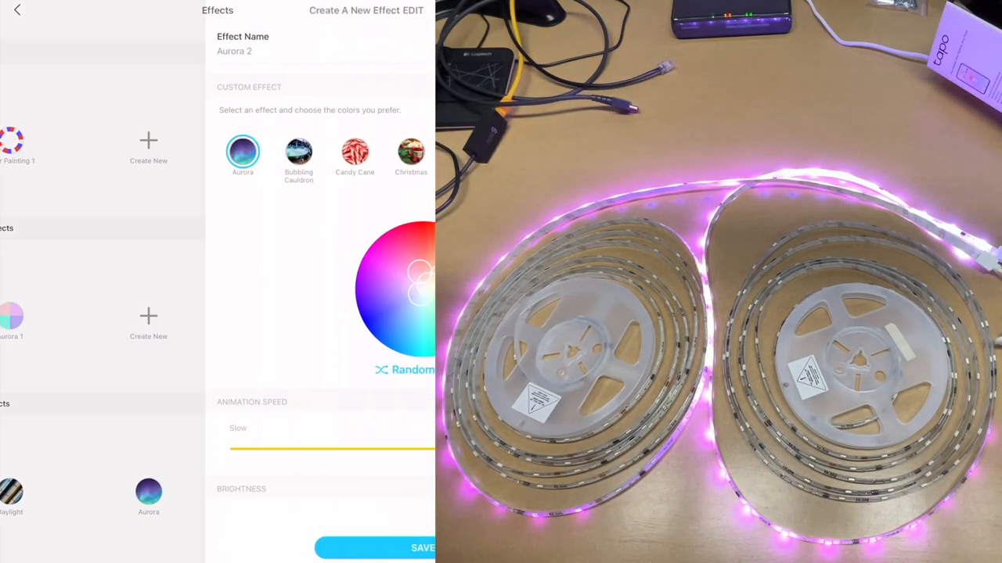
pyautogui.click(298, 153)
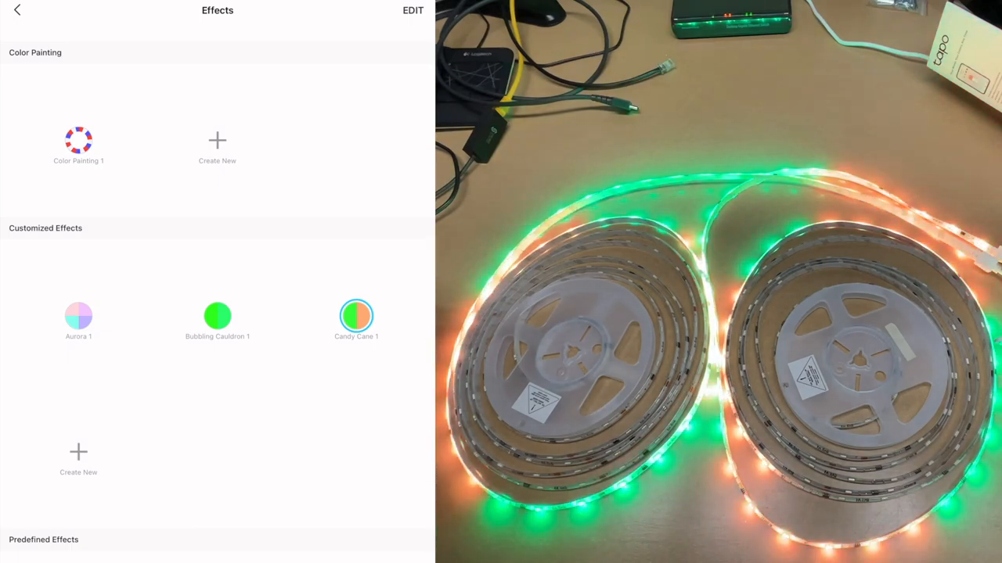
# - Add customized effects Flicker 1 and Lightning 1, adjusting the Flicker colours
pyautogui.click(78, 457)
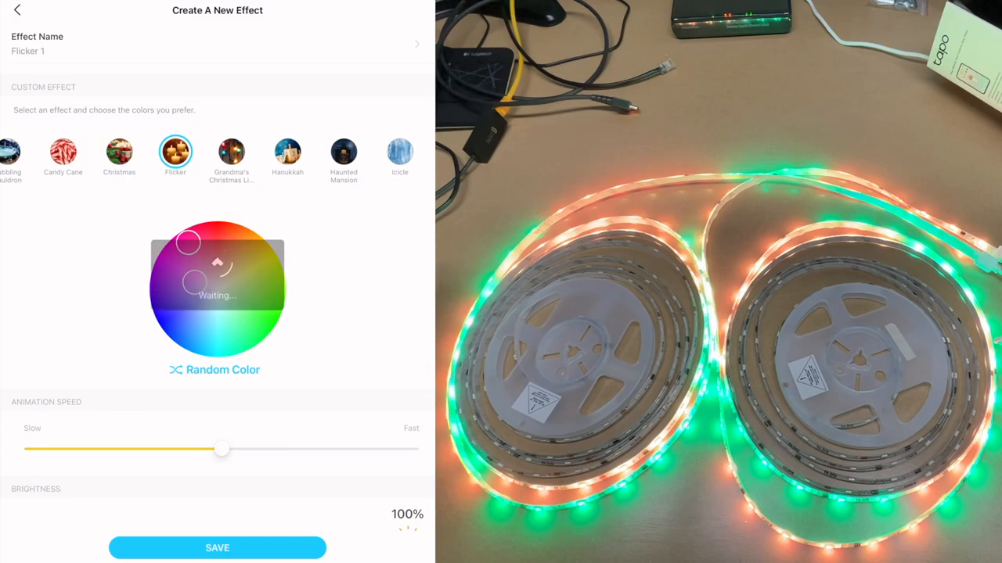
pyautogui.click(216, 548)
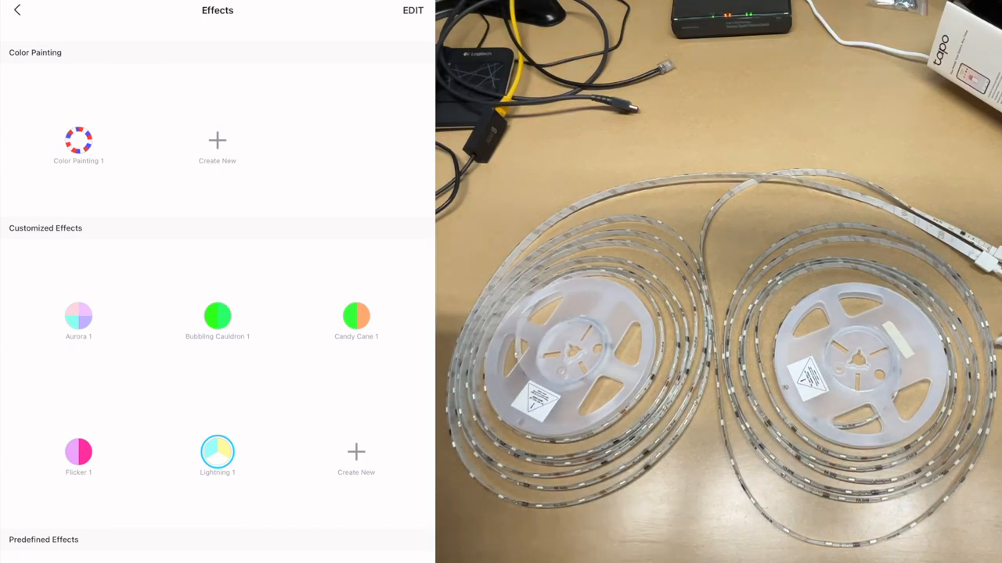
# - Try predefined effects Daylight, Aurora and others, finishing with Valentines applied to the strip
pyautogui.scroll(-3)
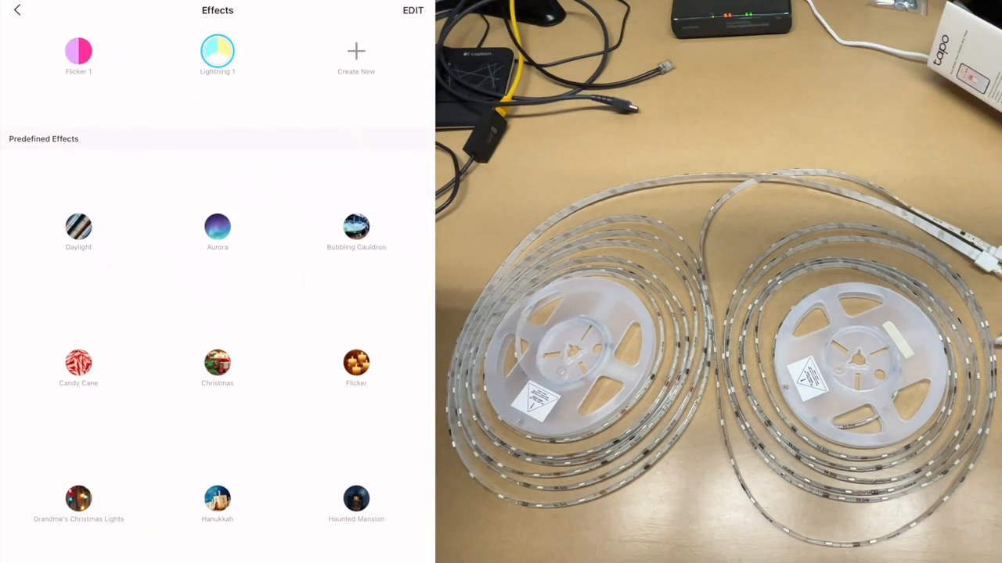
pyautogui.click(79, 227)
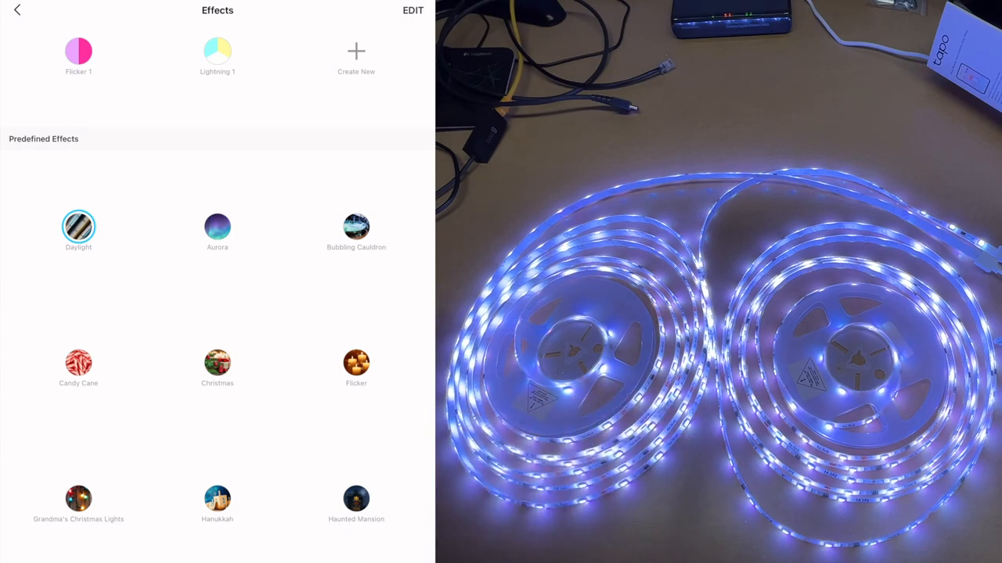
pyautogui.click(216, 227)
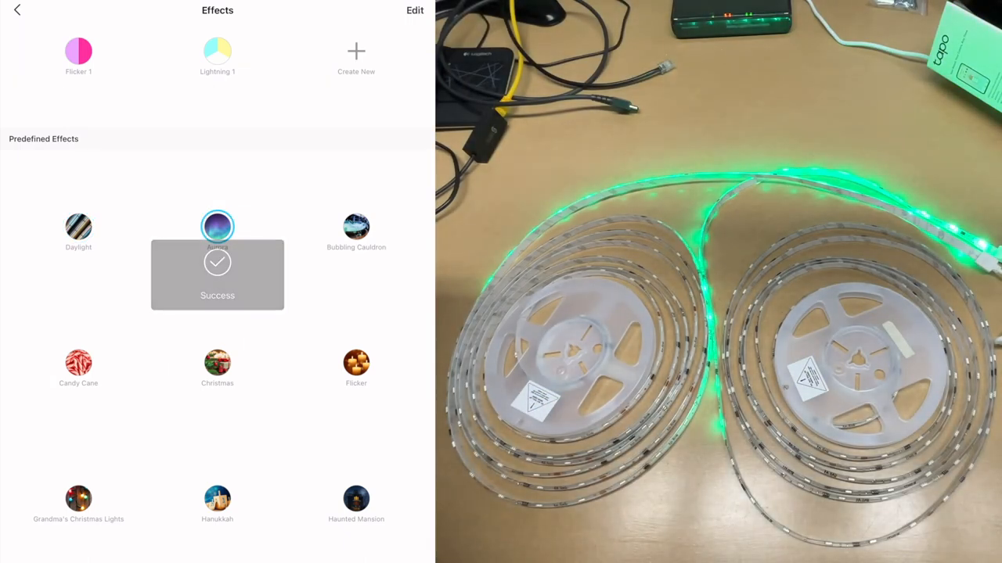
pyautogui.click(216, 227)
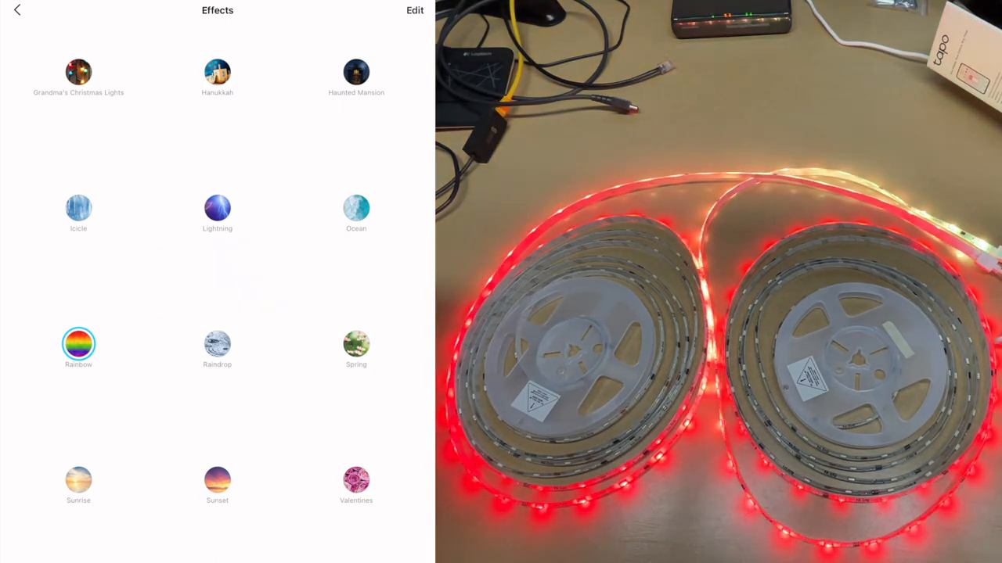
pyautogui.click(216, 344)
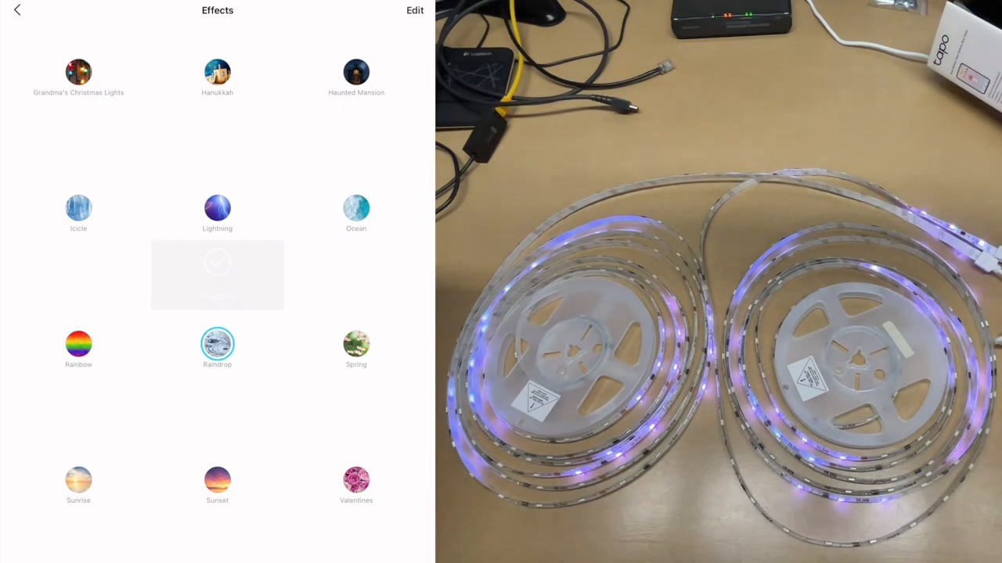
pyautogui.click(216, 346)
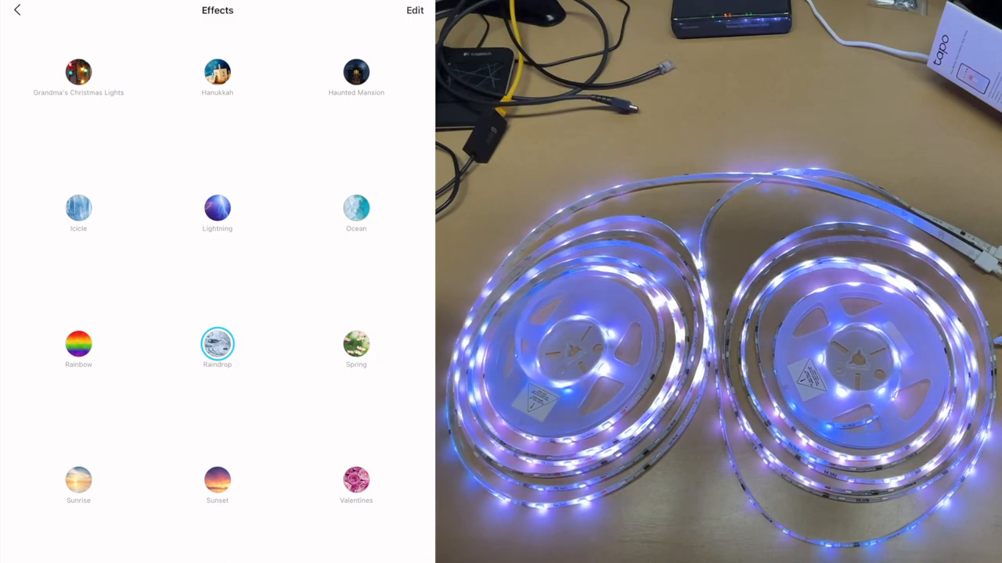
pyautogui.click(216, 479)
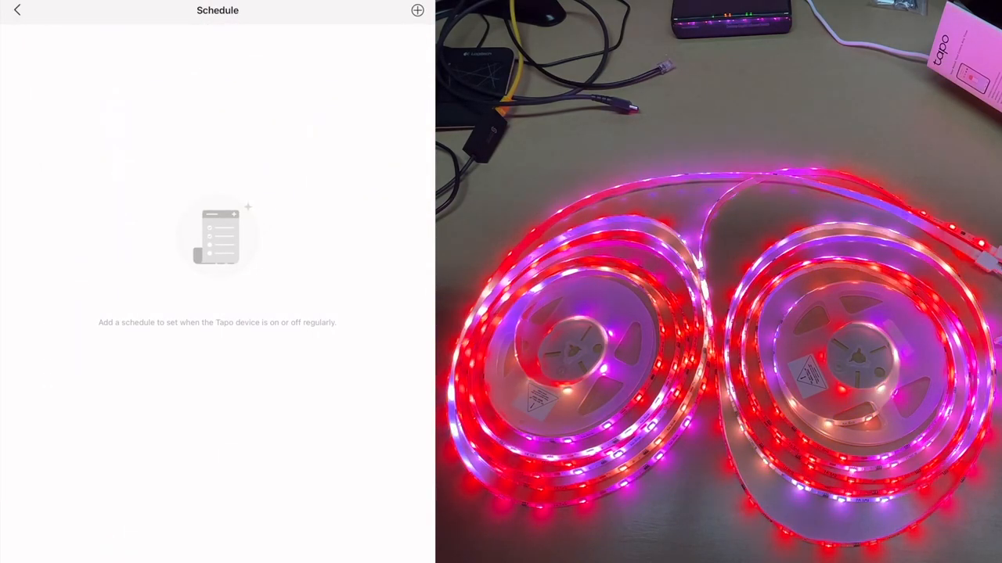
# - Review the Add Schedule form's options and back out without saving a schedule
pyautogui.click(416, 9)
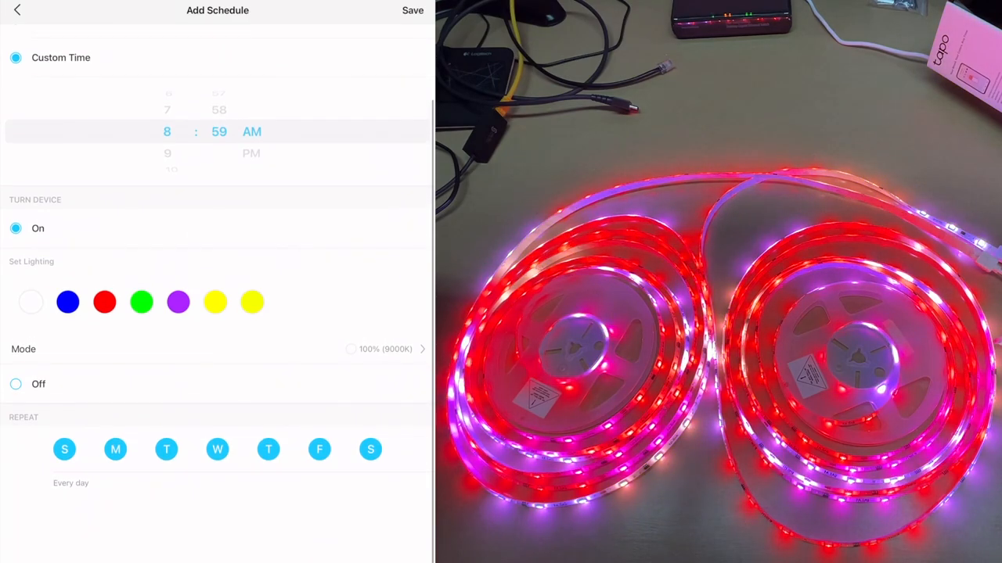
pyautogui.scroll(-3)
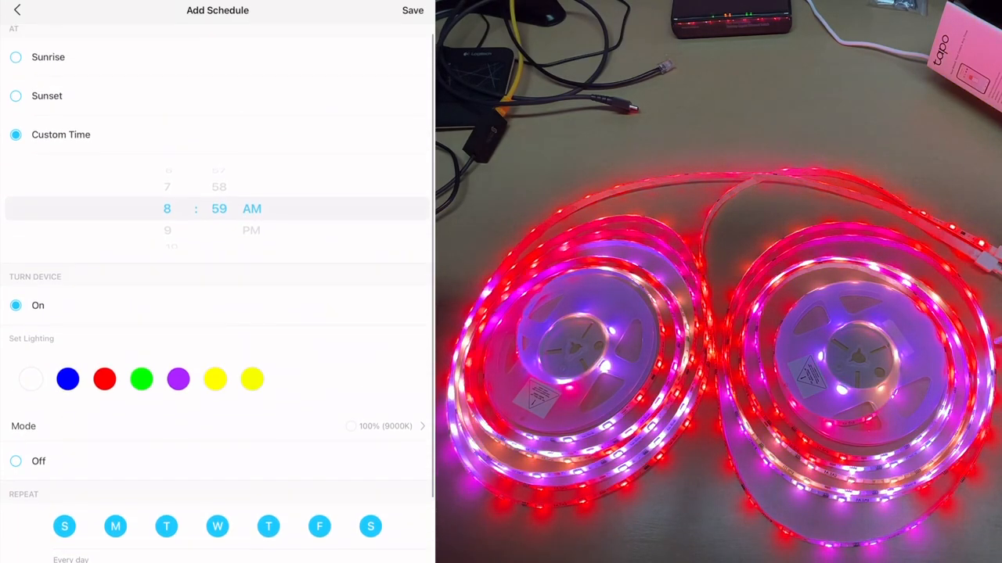
pyautogui.click(16, 9)
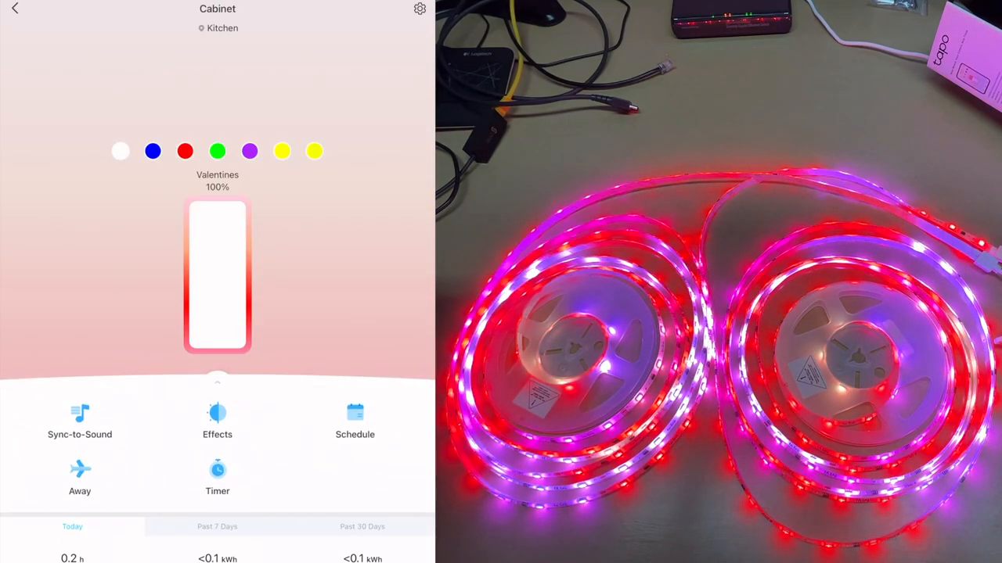
pyautogui.scroll(3)
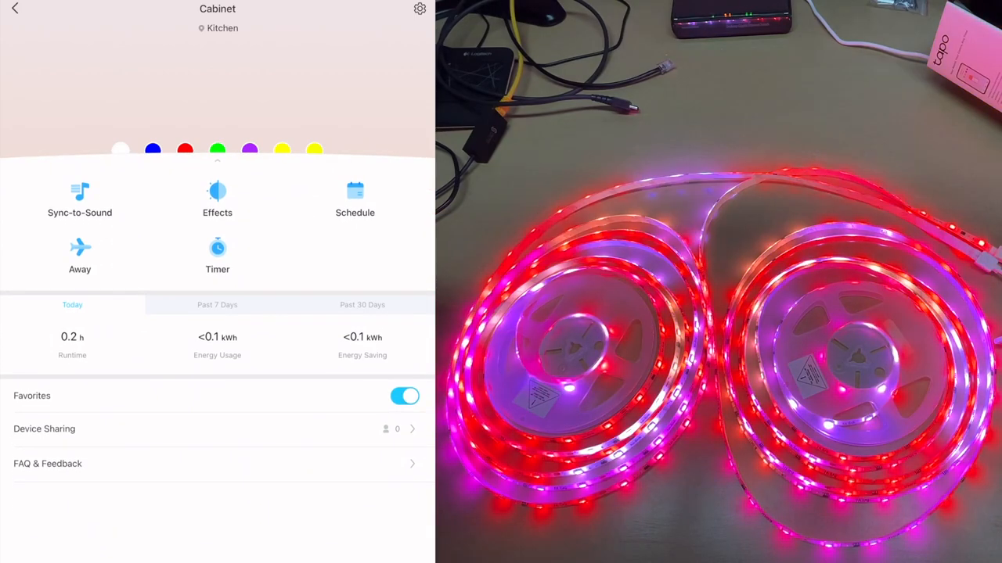
pyautogui.click(216, 254)
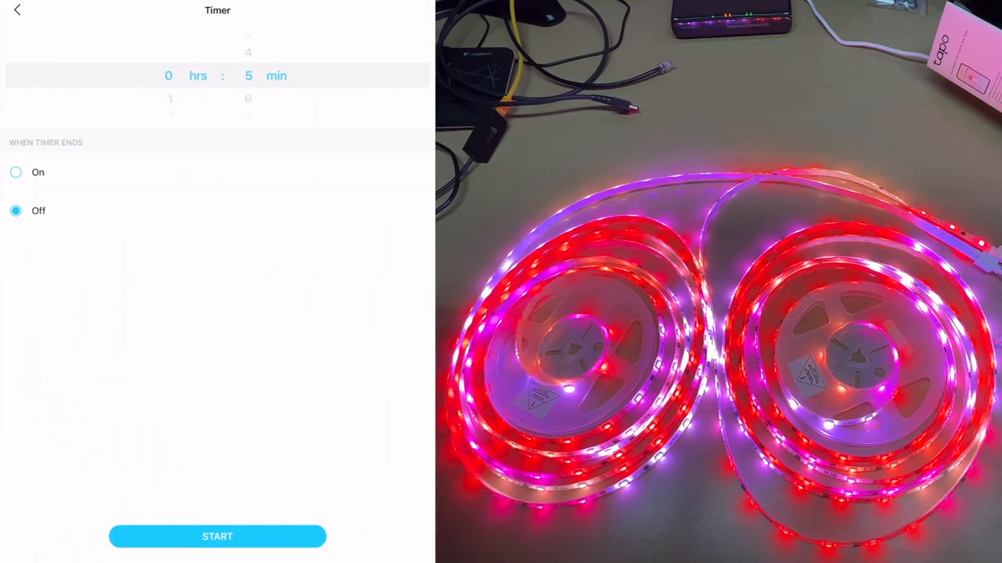
pyautogui.click(15, 10)
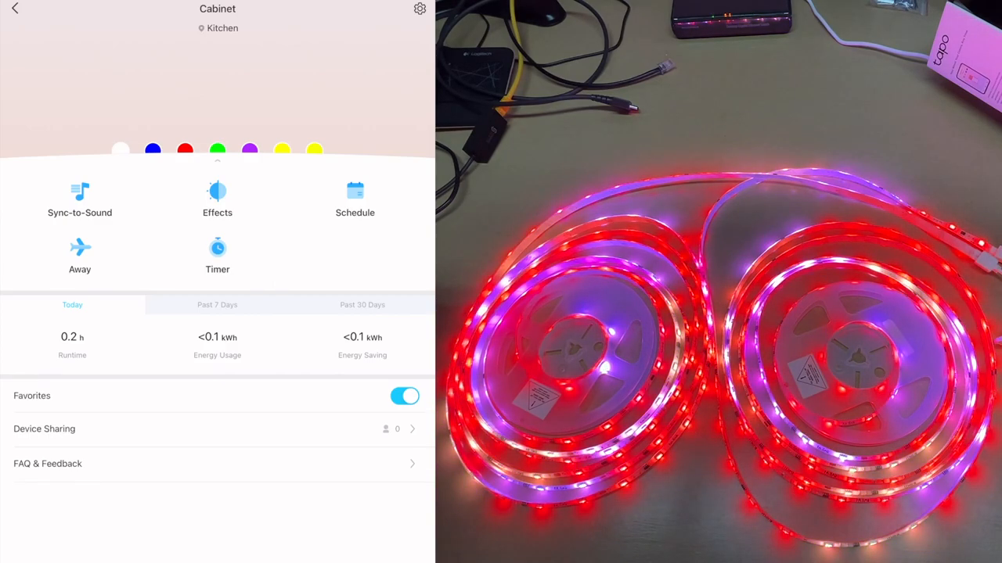
# - View the strip's usage stats for the past 7 days, then today, and leave the usage page
pyautogui.click(216, 304)
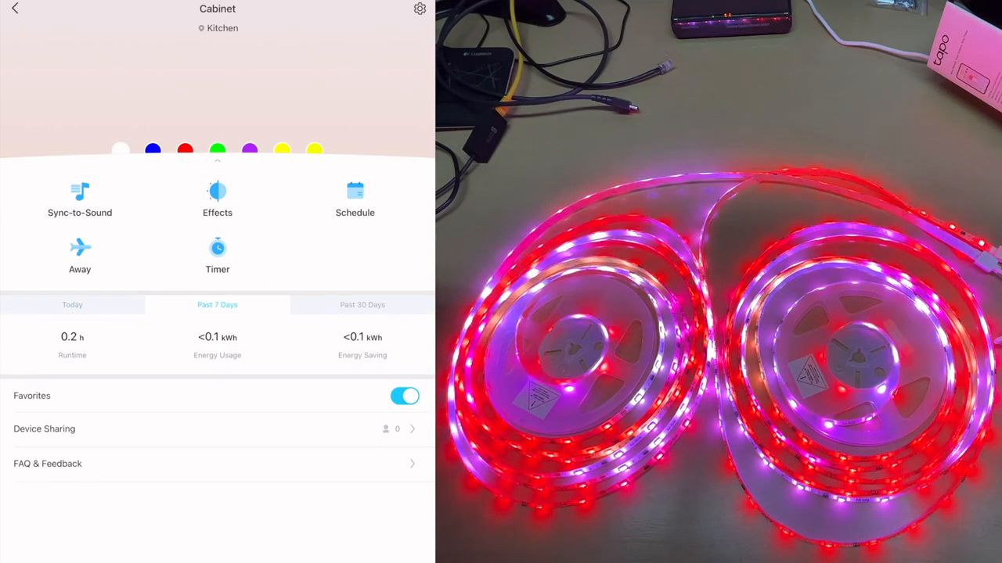
pyautogui.click(72, 304)
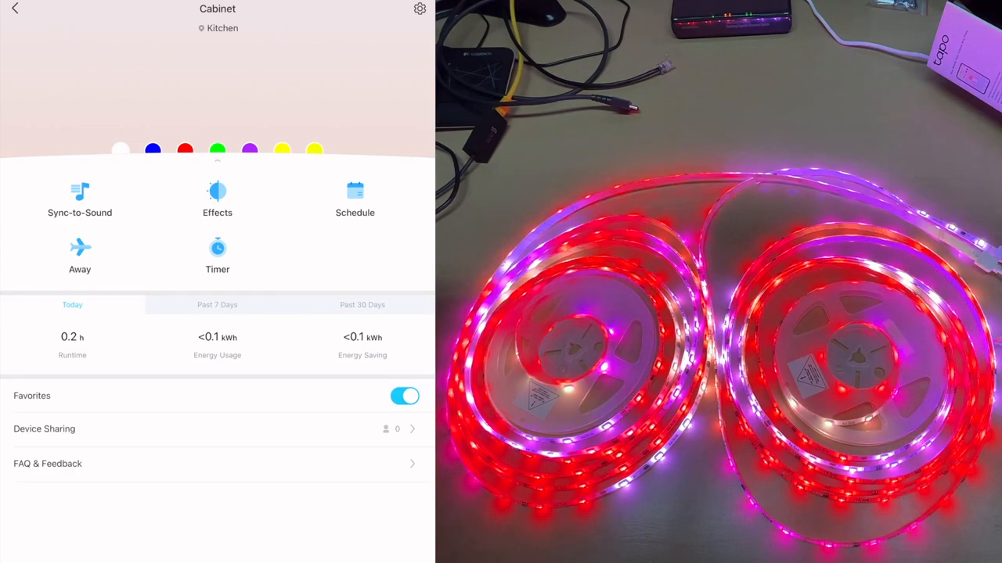
pyautogui.click(15, 9)
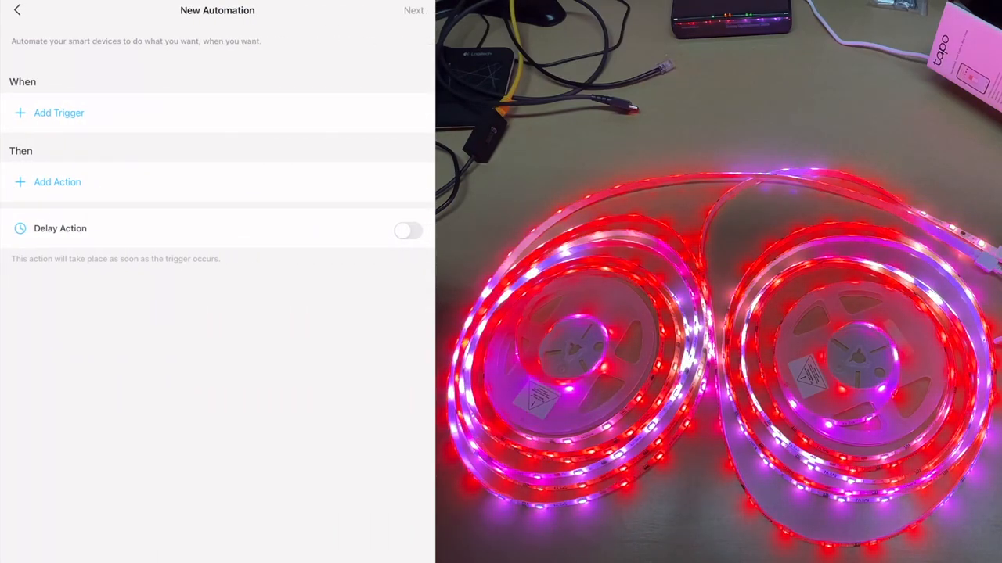
# - Close the empty New Automation form and return to the home screen of devices
pyautogui.click(17, 10)
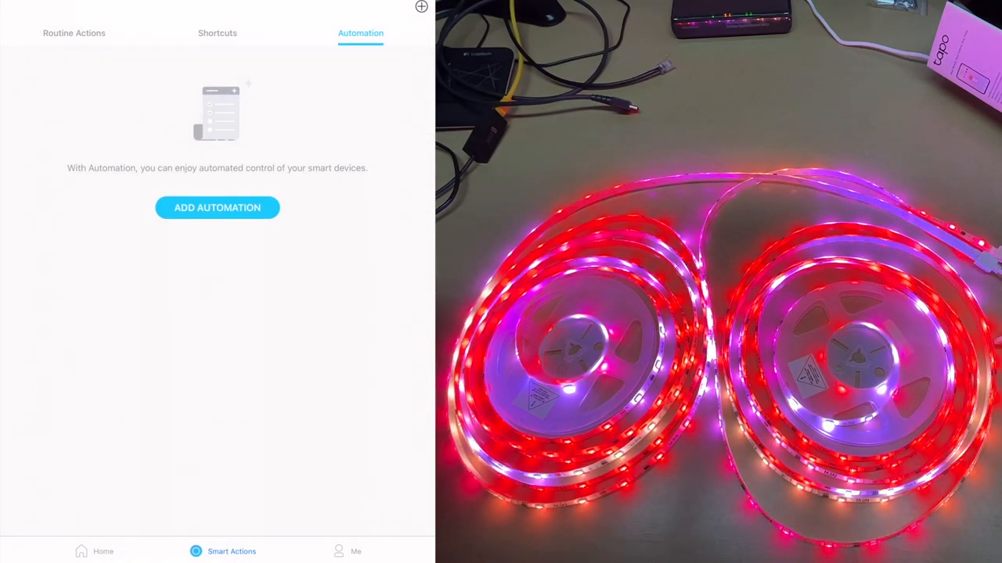
pyautogui.click(103, 551)
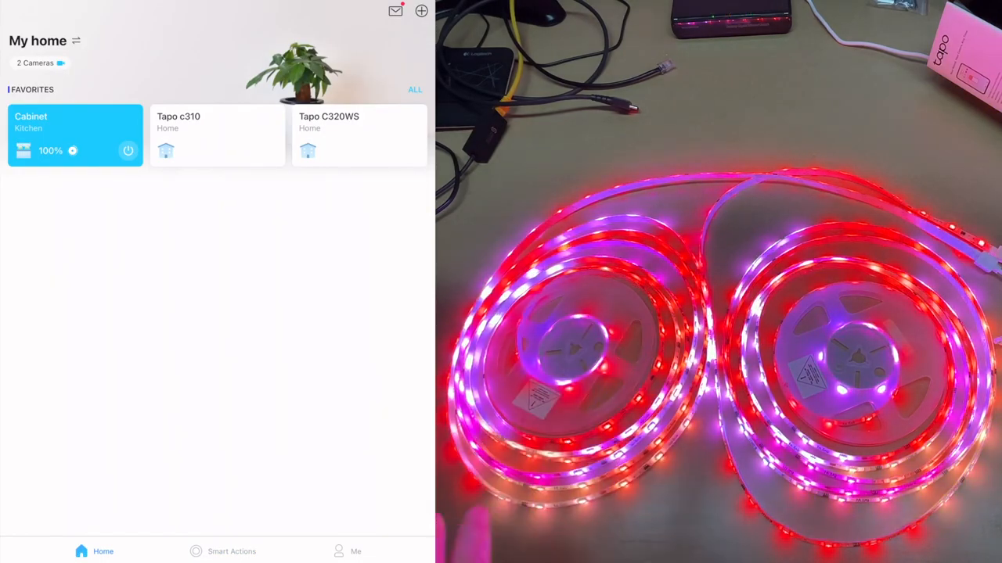